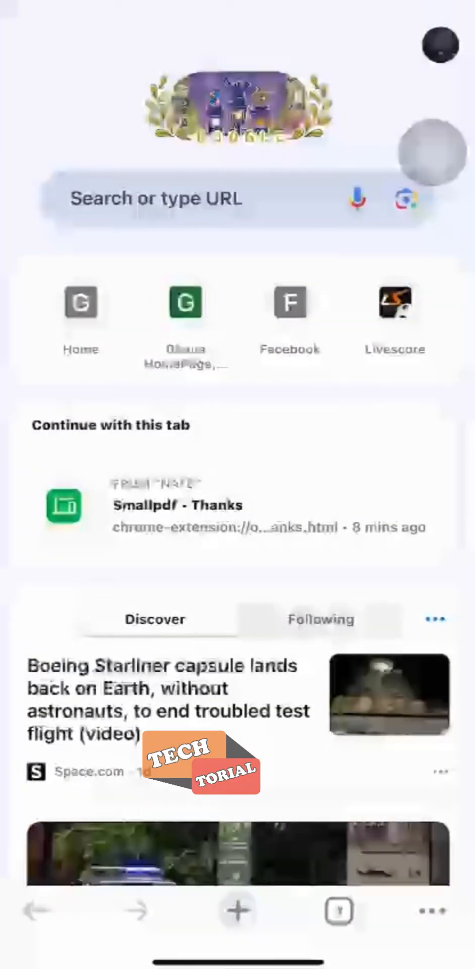
- Go to the Ghana Christian University College site and reveal its navigation menu
{"action": "left_click", "coordinate": [152, 200]}
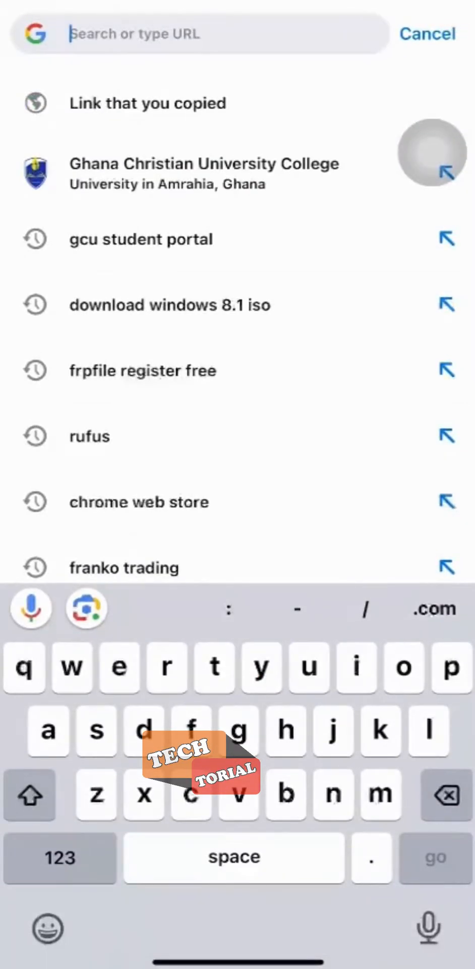
{"action": "left_click", "coordinate": [202, 173]}
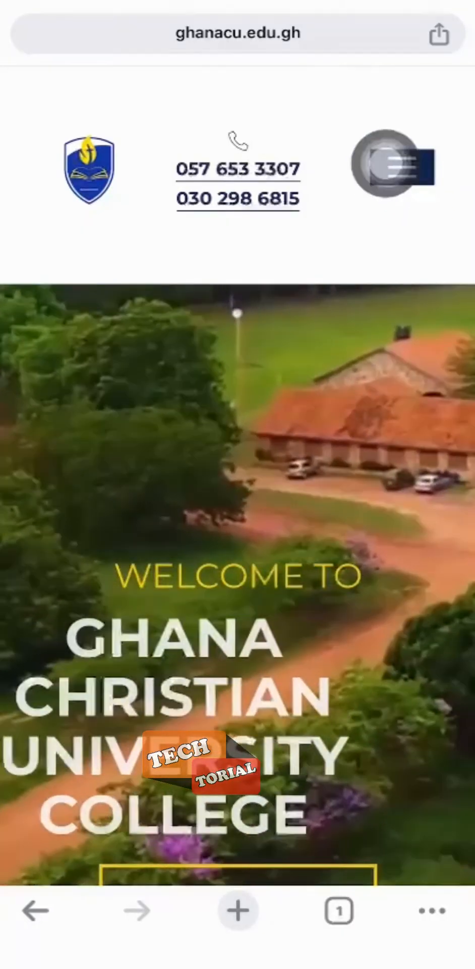
{"action": "left_click", "coordinate": [393, 166]}
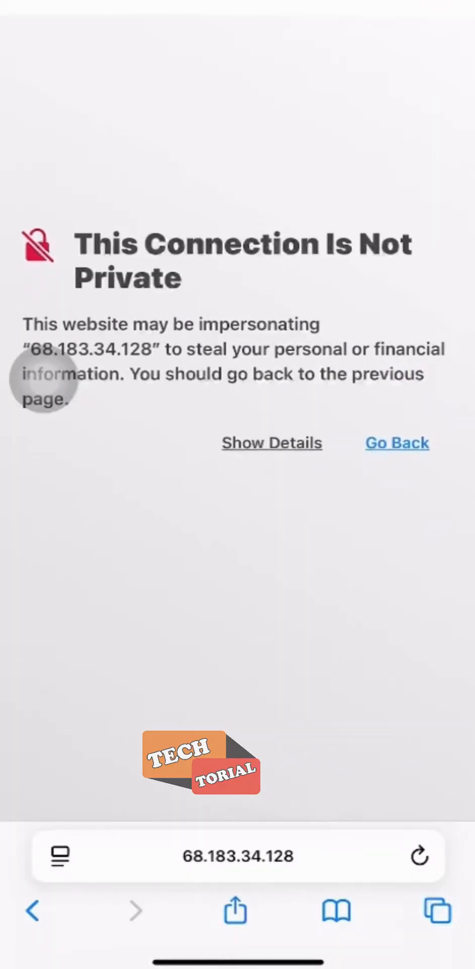
- Expand Safari's warning details for 68.183.34.128 and visit the site despite the invalid certificate
{"action": "left_click", "coordinate": [263, 451]}
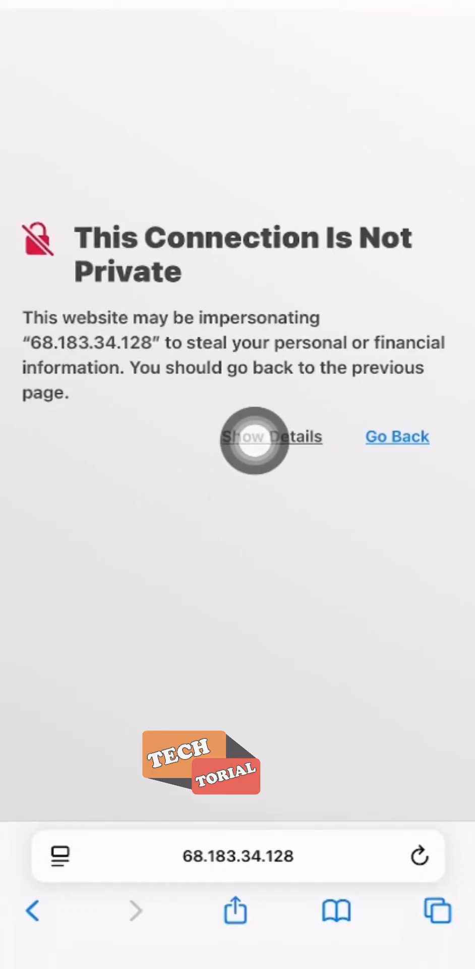
{"action": "left_click", "coordinate": [272, 436]}
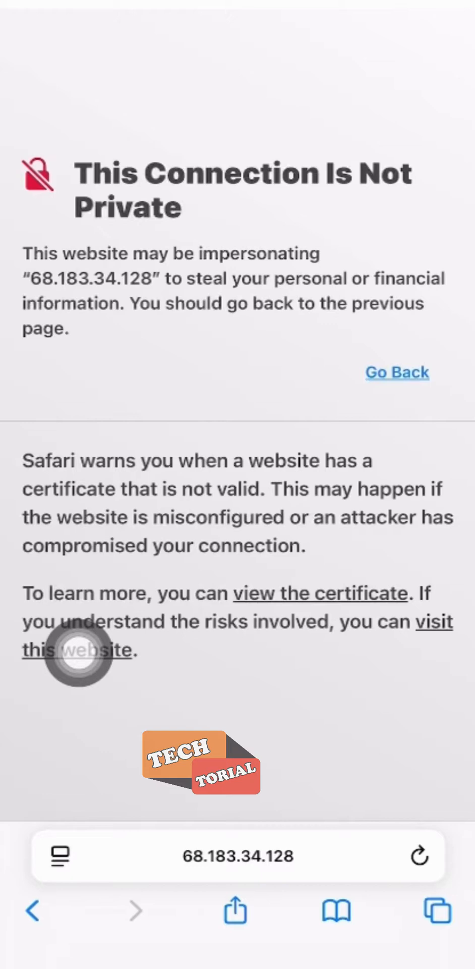
{"action": "left_click", "coordinate": [77, 648]}
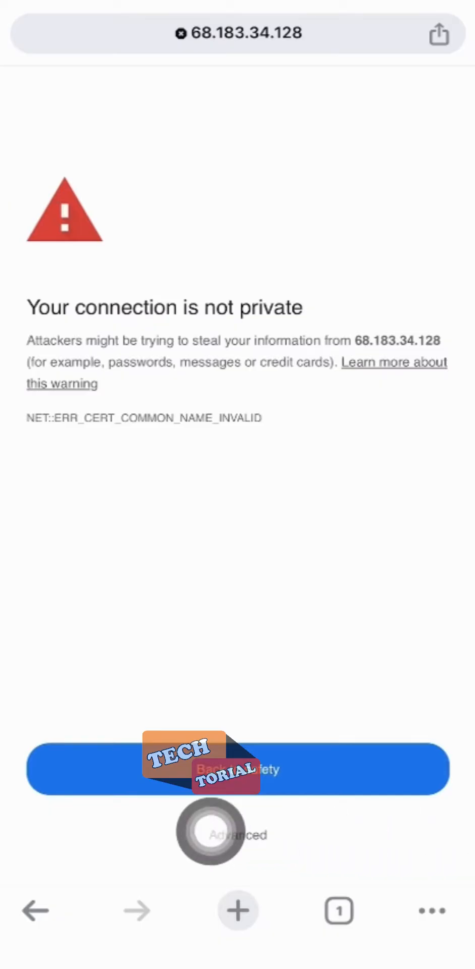
- Proceed past Chrome's privacy warning to the WebSchool login page at 68.183.34.128
{"action": "left_click", "coordinate": [238, 835]}
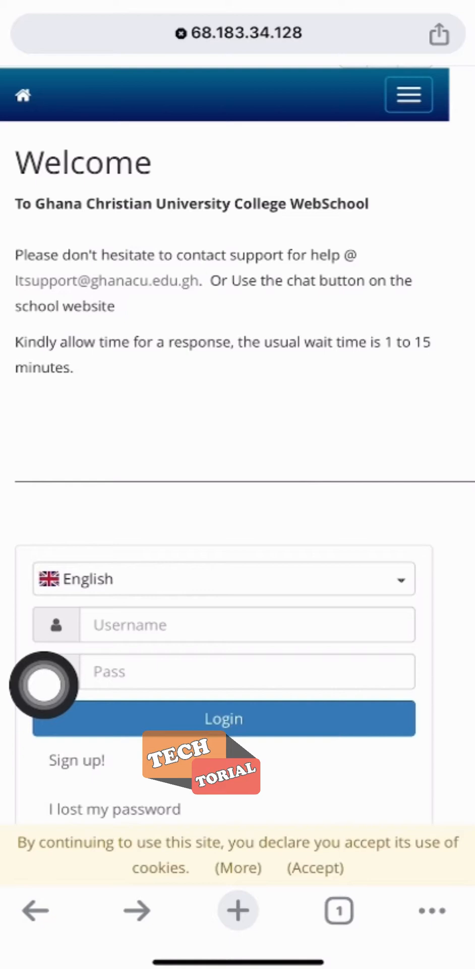
- Register a new Chamilo account with the code FOBST and submit the sign-up form
{"action": "left_click", "coordinate": [77, 760]}
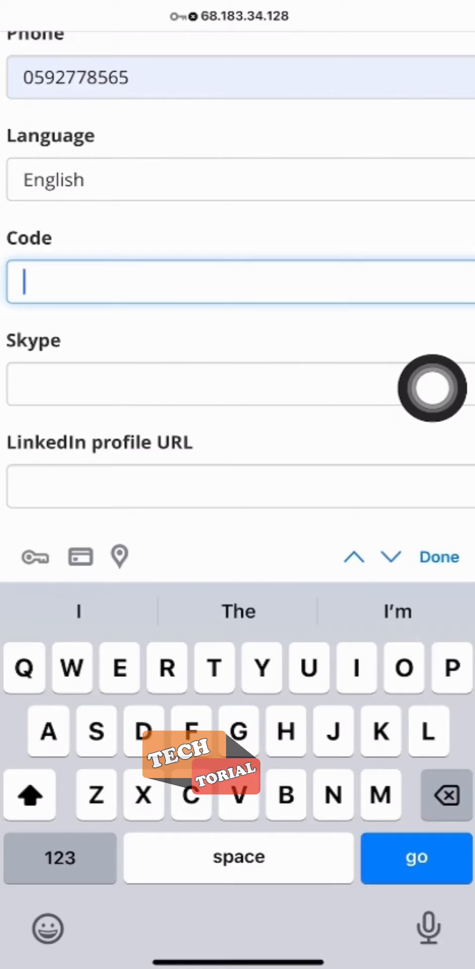
{"action": "type", "text": "FOBST"}
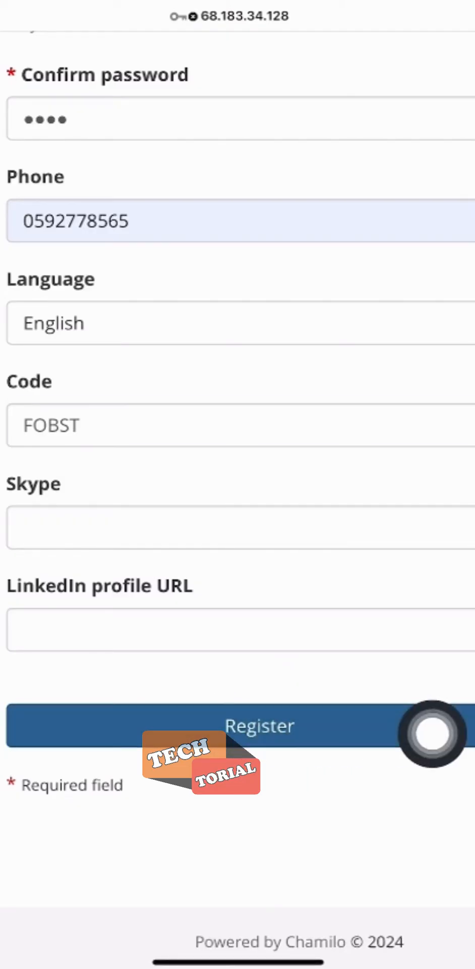
{"action": "left_click", "coordinate": [261, 724]}
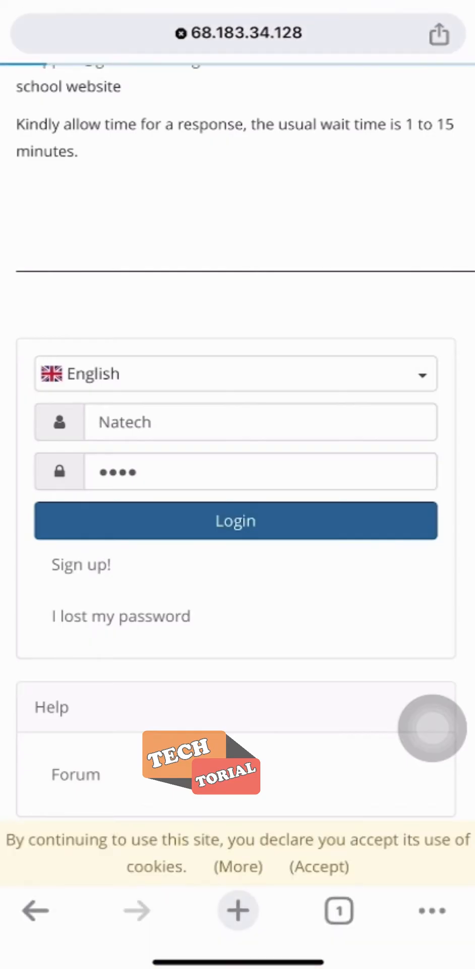
- Sign in with the new account and view My courses, which lists no courses yet
{"action": "left_click", "coordinate": [235, 520]}
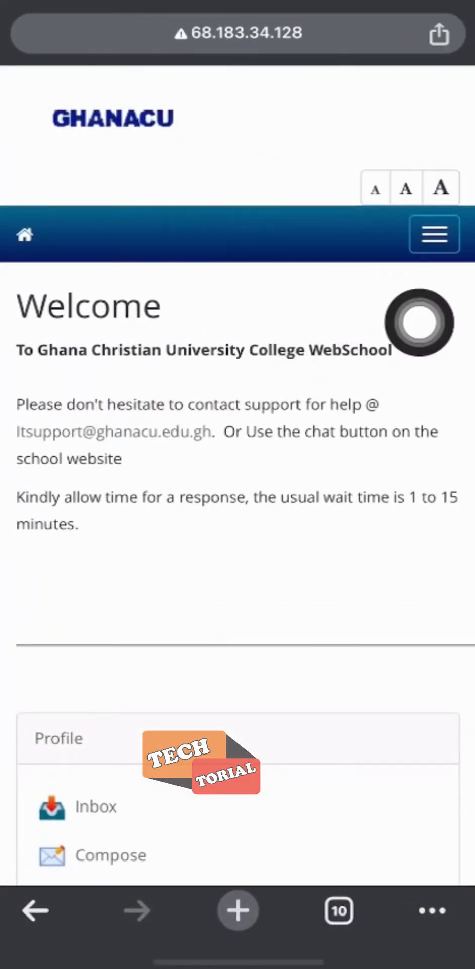
{"action": "left_click", "coordinate": [434, 235]}
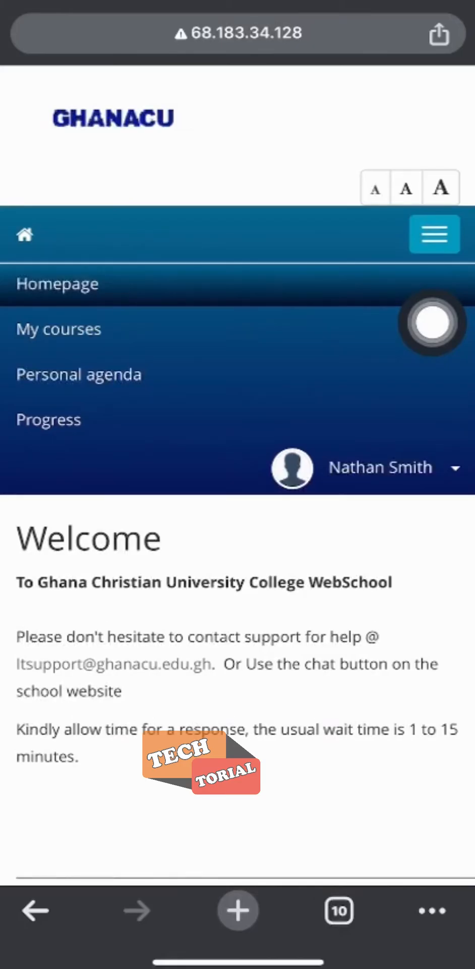
{"action": "left_click", "coordinate": [58, 329]}
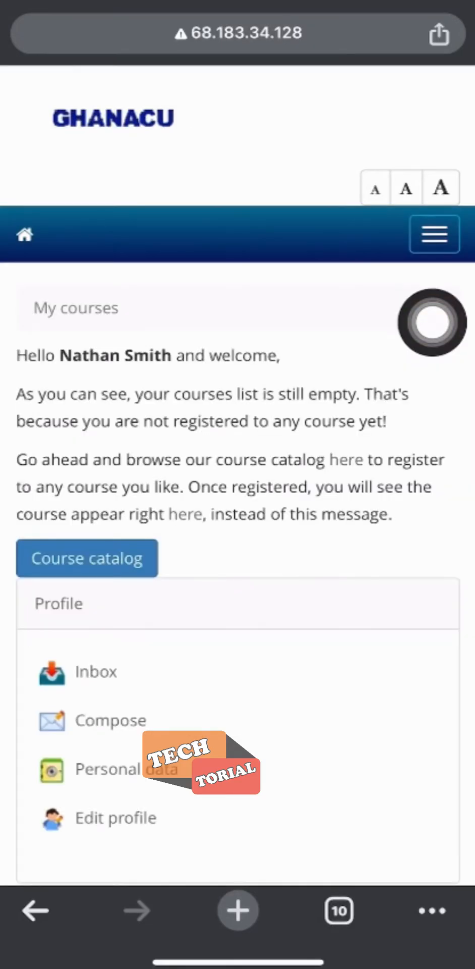
{"action": "scroll", "scroll_direction": "down", "scroll_amount": 3}
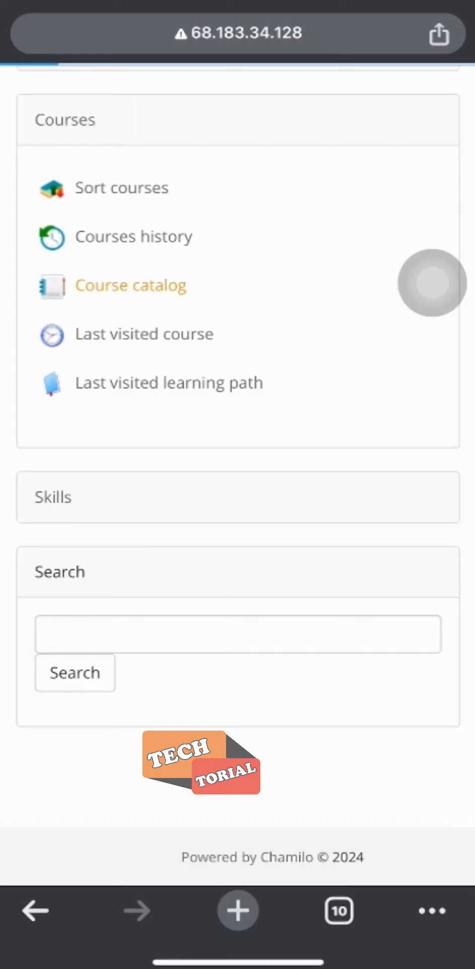
- Search the course catalog for Medical and subscribe to Medical nursing I
{"action": "left_click", "coordinate": [130, 285]}
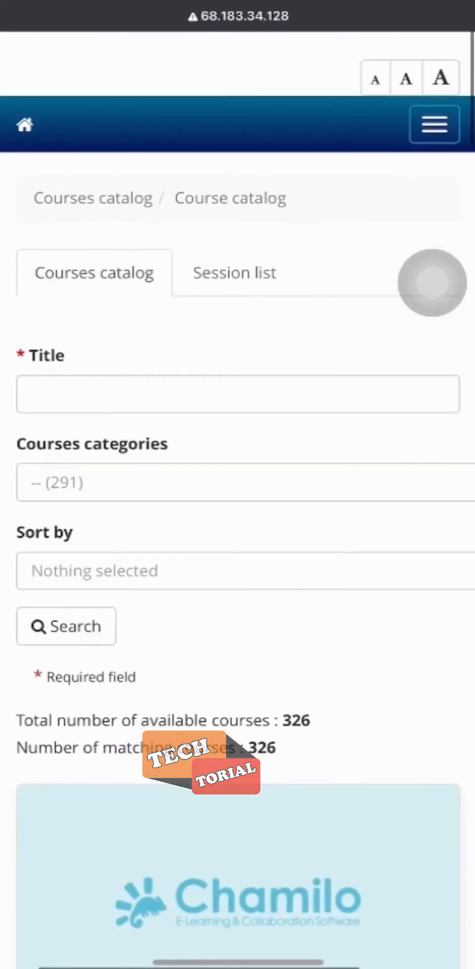
{"action": "scroll", "scroll_direction": "down", "scroll_amount": 3}
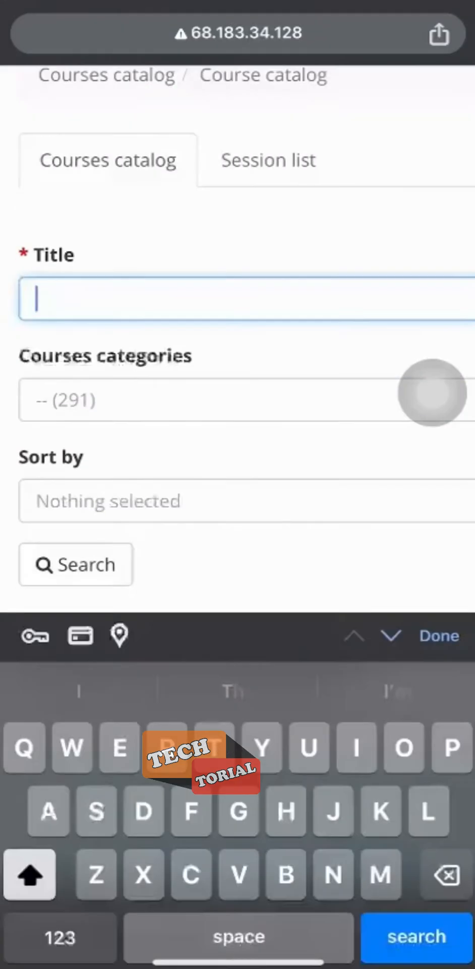
{"action": "type", "text": "Medical"}
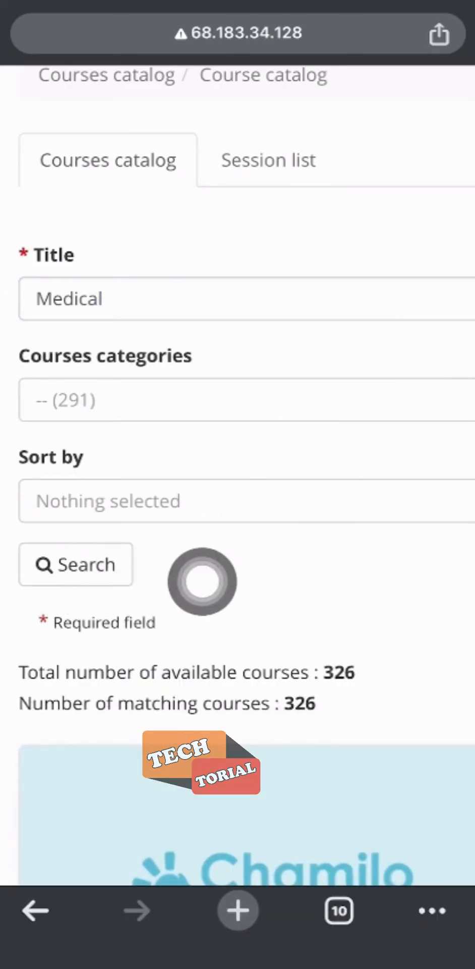
{"action": "left_click", "coordinate": [75, 564]}
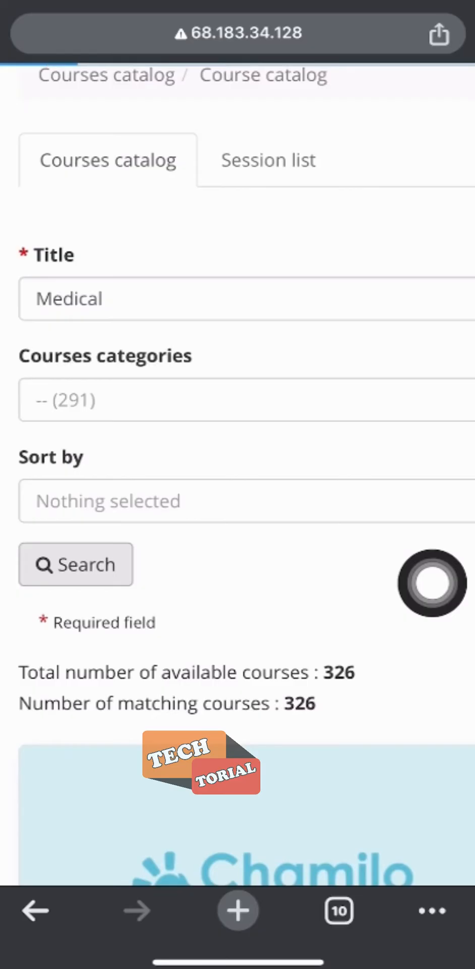
{"action": "left_click", "coordinate": [75, 564]}
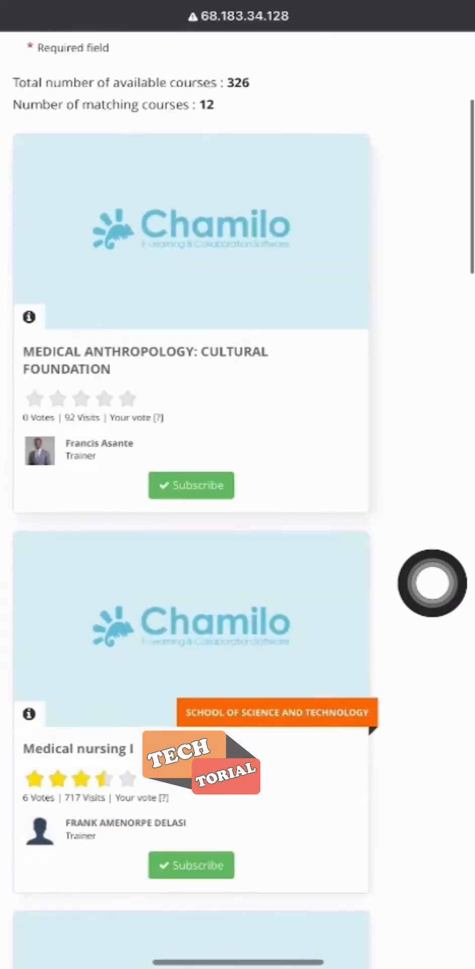
{"action": "scroll", "scroll_direction": "down", "scroll_amount": 3}
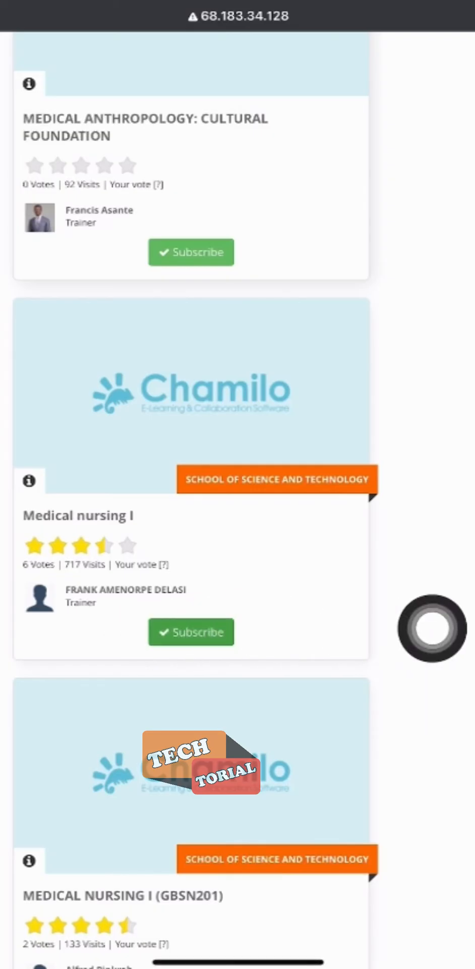
{"action": "left_click", "coordinate": [78, 516]}
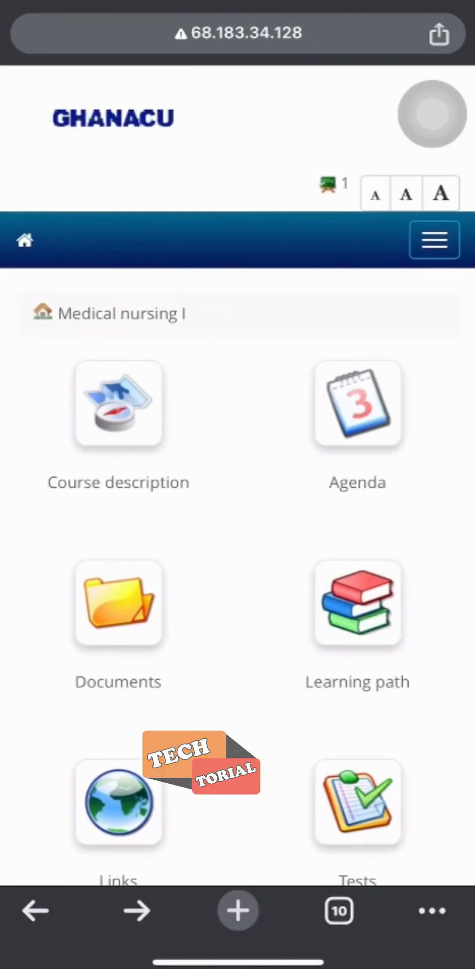
- Search the course catalog for Surgical and subscribe to Surgical Nursing V
{"action": "left_click", "coordinate": [435, 240]}
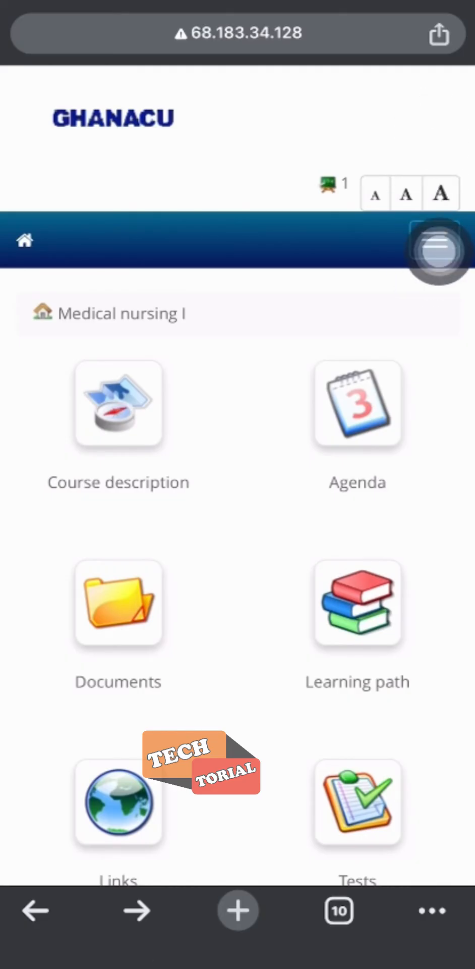
{"action": "left_click", "coordinate": [434, 251]}
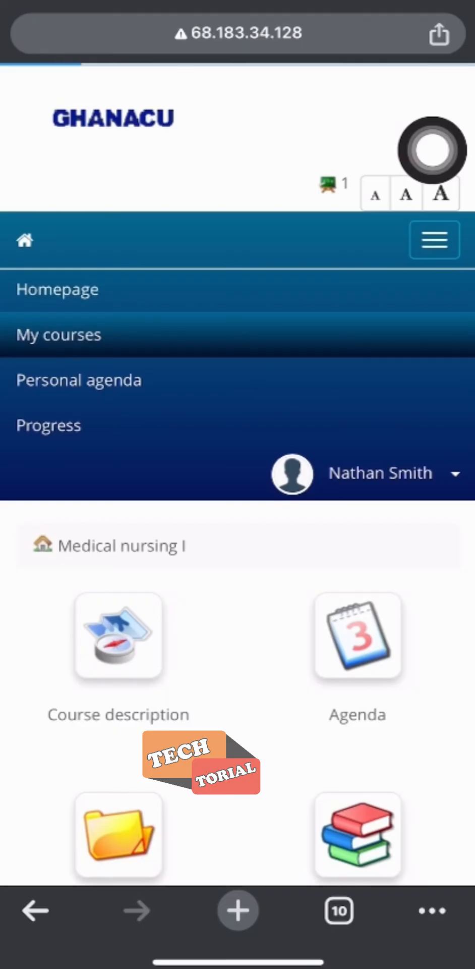
{"action": "left_click", "coordinate": [59, 334]}
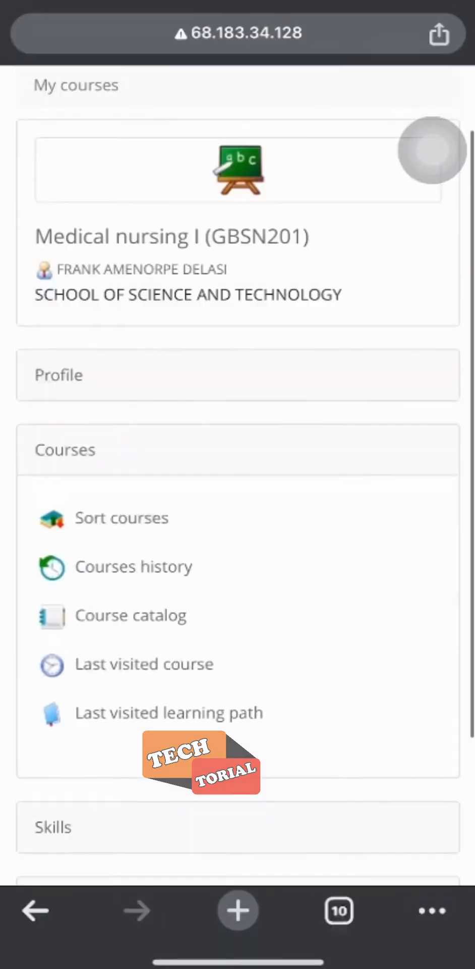
{"action": "scroll", "scroll_direction": "down", "scroll_amount": 3}
{"action": "type", "text": "Surgical"}
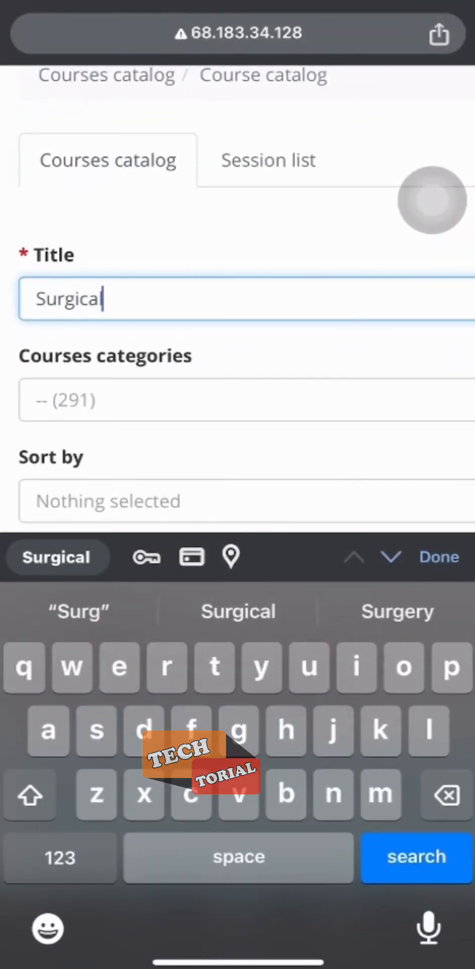
{"action": "left_click", "coordinate": [416, 857]}
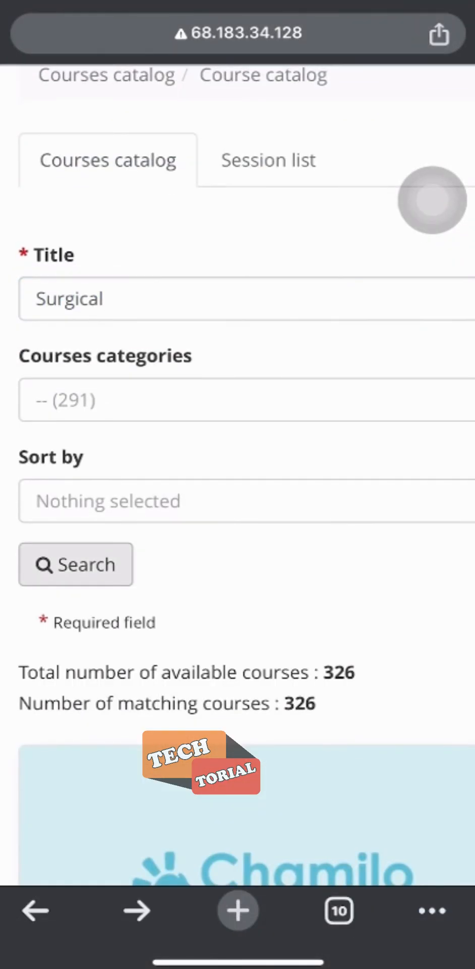
{"action": "left_click", "coordinate": [75, 564]}
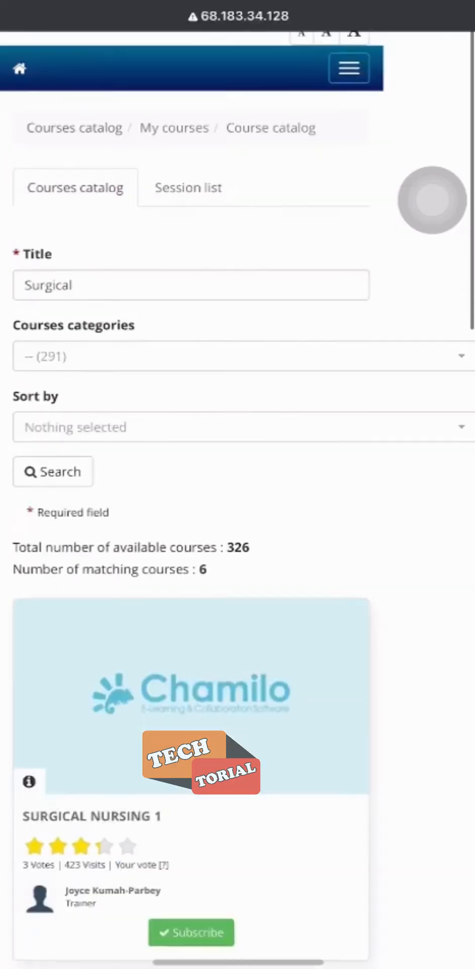
{"action": "scroll", "scroll_direction": "down", "scroll_amount": 3}
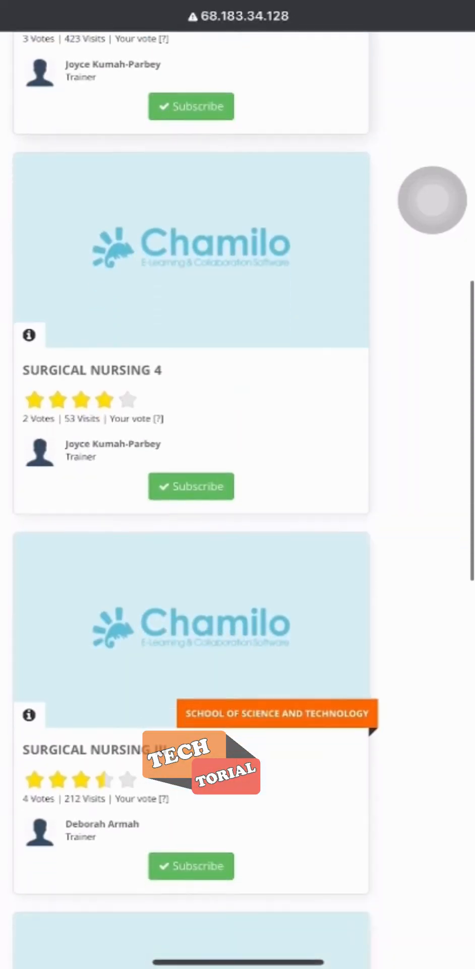
{"action": "scroll", "scroll_direction": "down", "scroll_amount": 3}
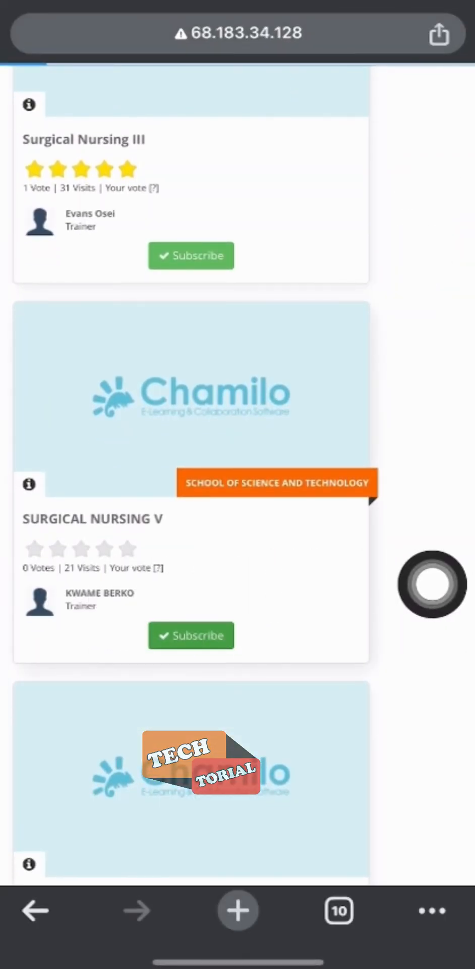
{"action": "left_click", "coordinate": [191, 635]}
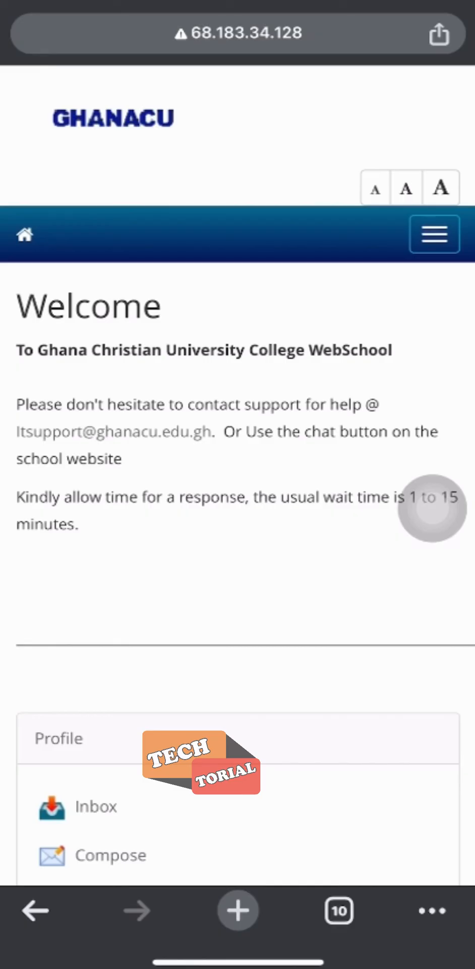
- From My courses, enter Medical nursing I (GBSN201) and view its Tests list
{"action": "left_click", "coordinate": [433, 235]}
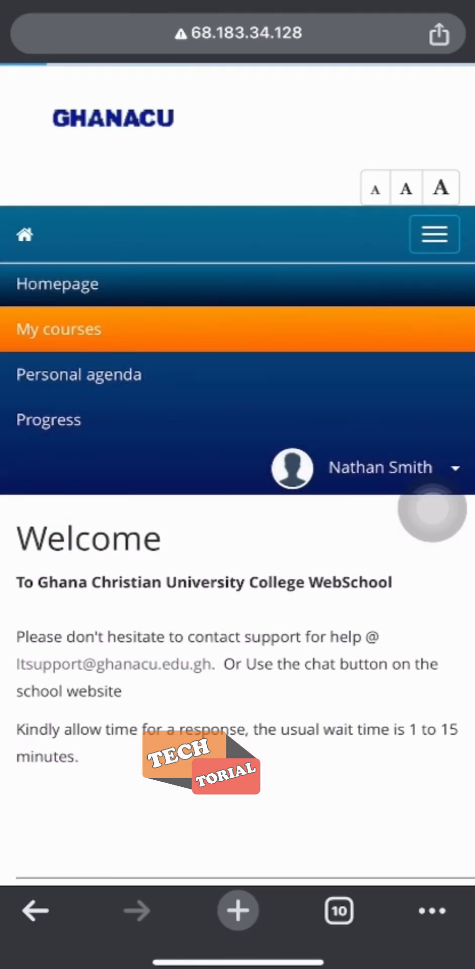
{"action": "left_click", "coordinate": [58, 328]}
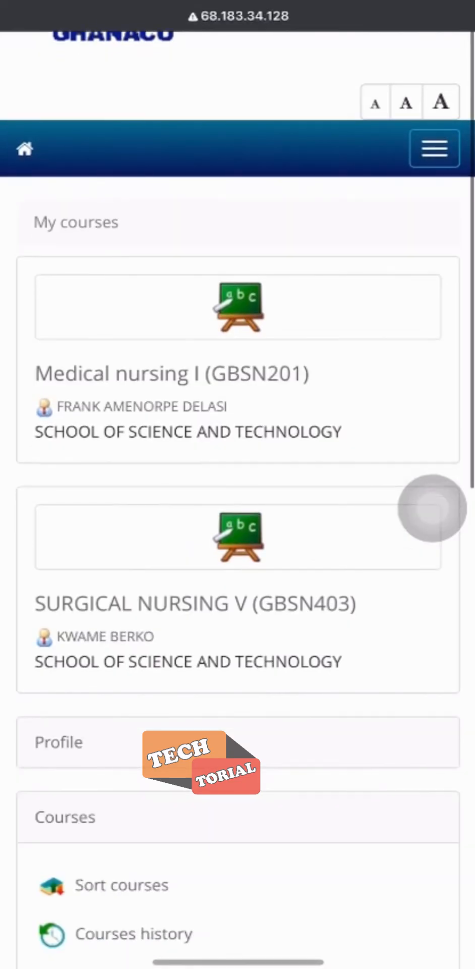
{"action": "left_click", "coordinate": [172, 373]}
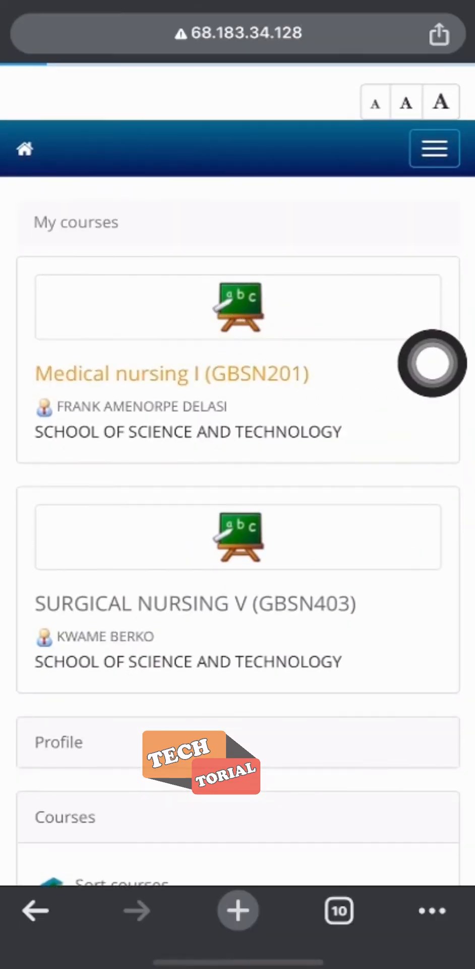
{"action": "left_click", "coordinate": [171, 373]}
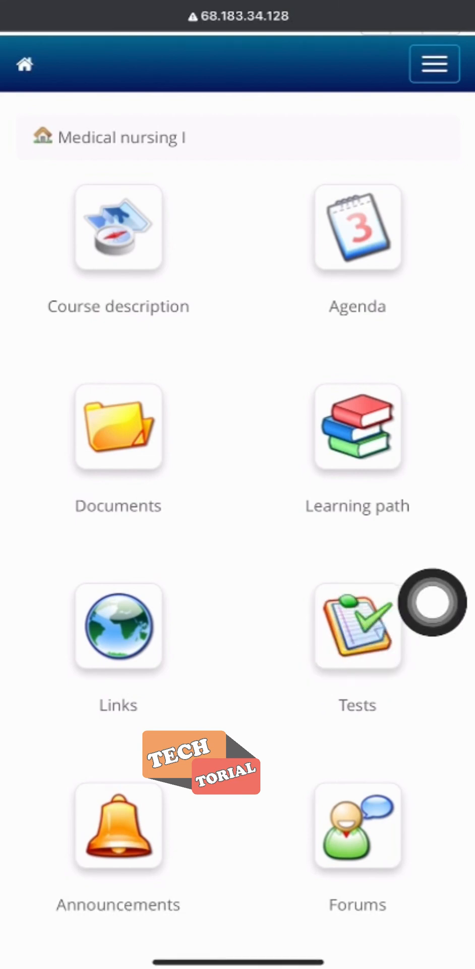
{"action": "left_click", "coordinate": [357, 625]}
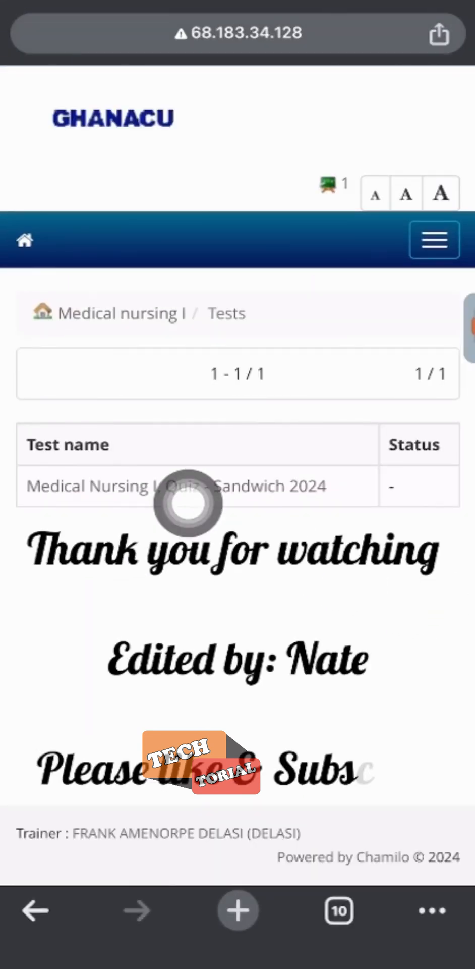